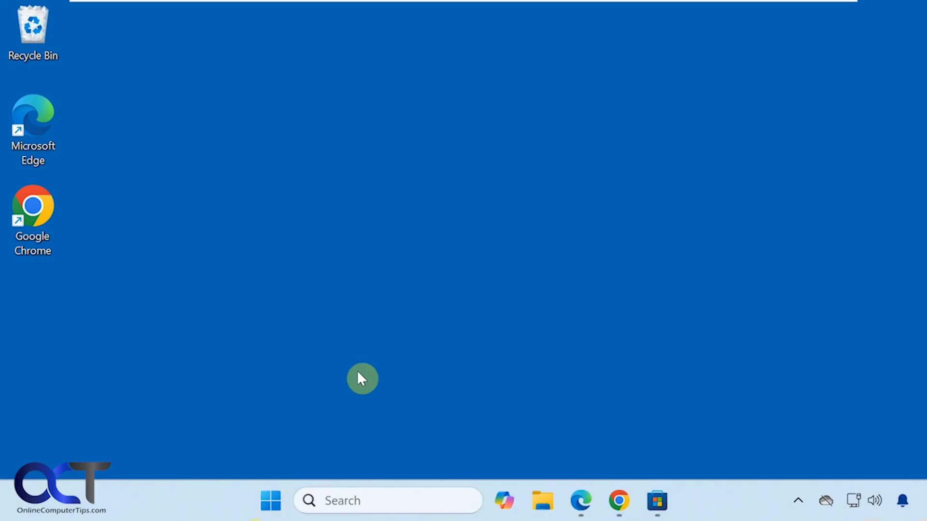
mouse_move(731, 501)
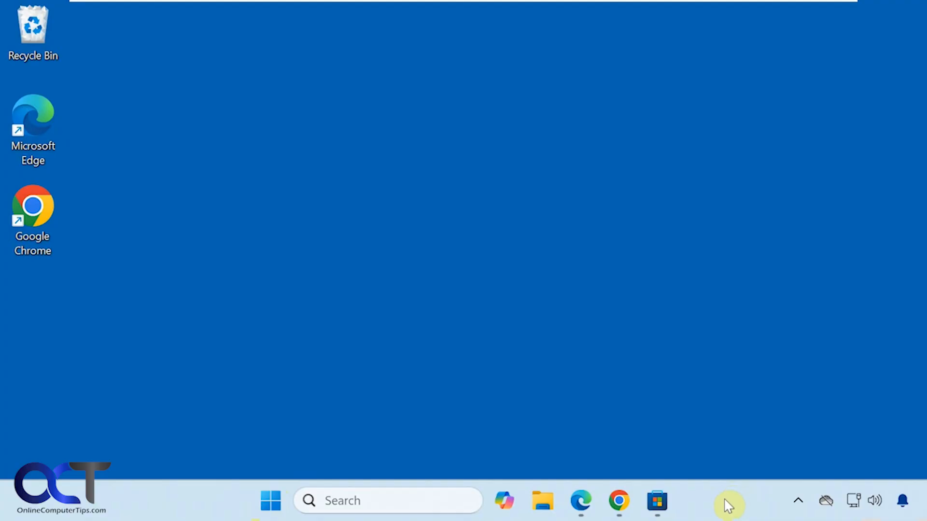
Reach the Date & time page of Windows Settings under Time & language to hide the tray clock.
click(270, 501)
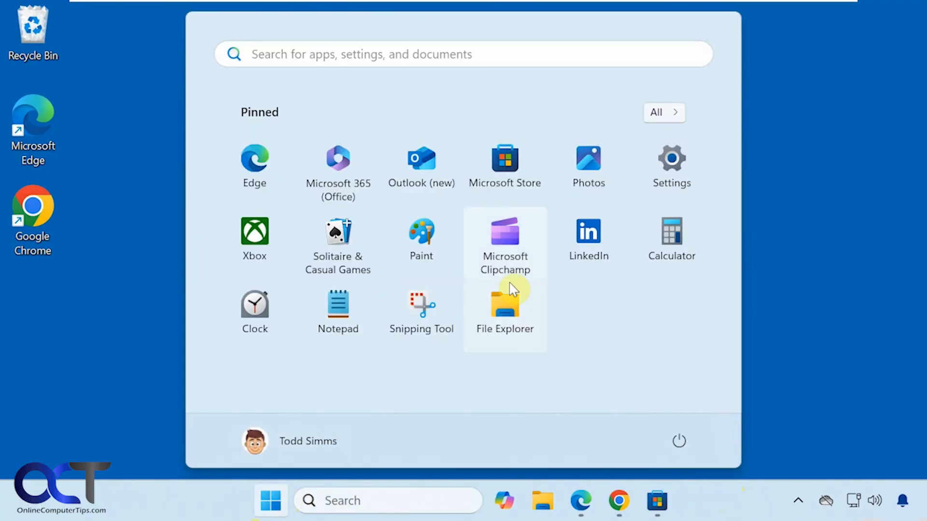
click(671, 158)
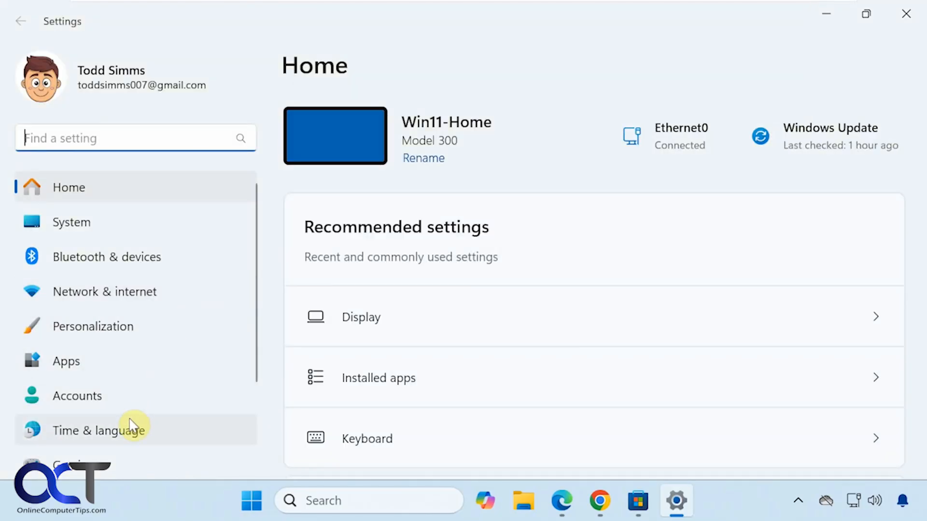
click(98, 430)
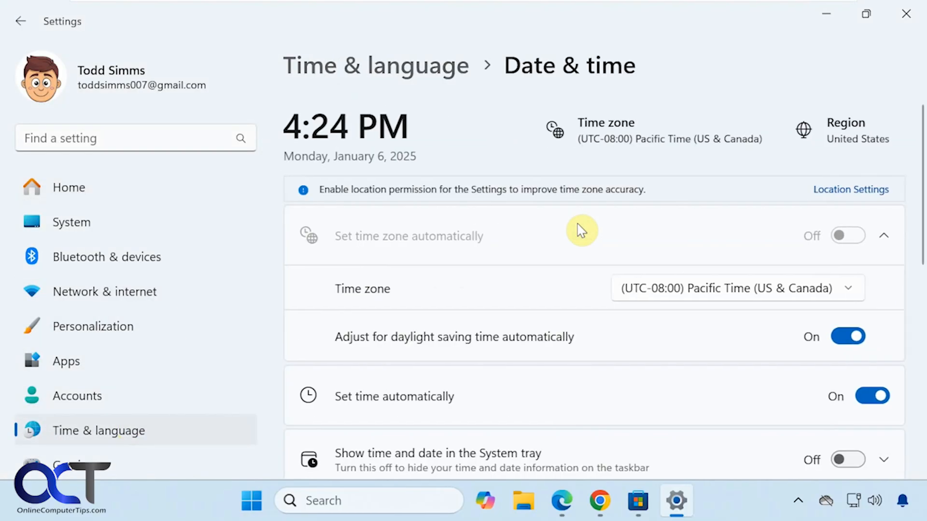
scroll(down, 3)
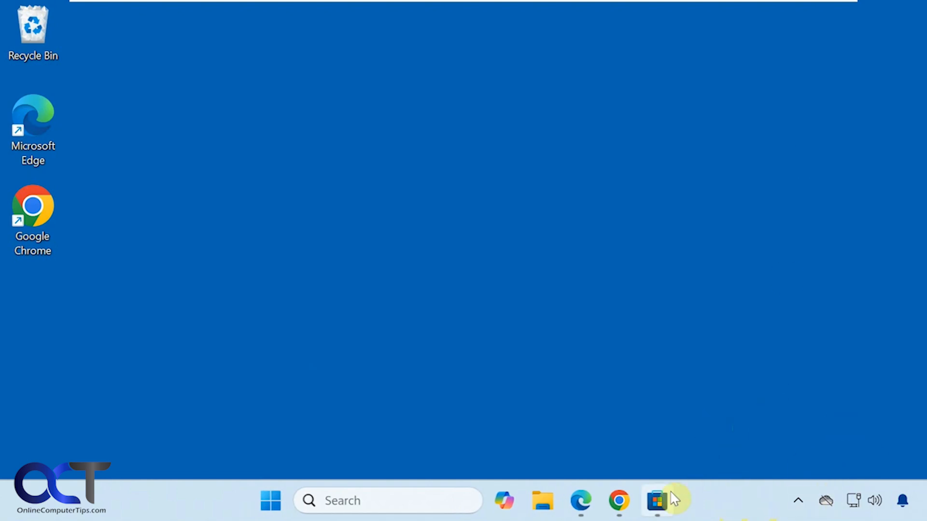
Launch Microsoft Store from the taskbar to find and install Fluent Flyouts.
click(656, 500)
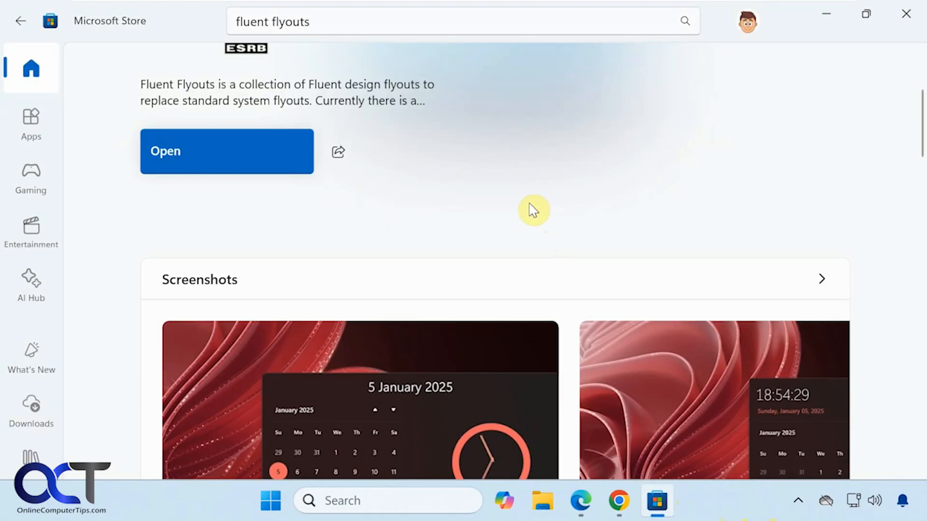
mouse_move(532, 210)
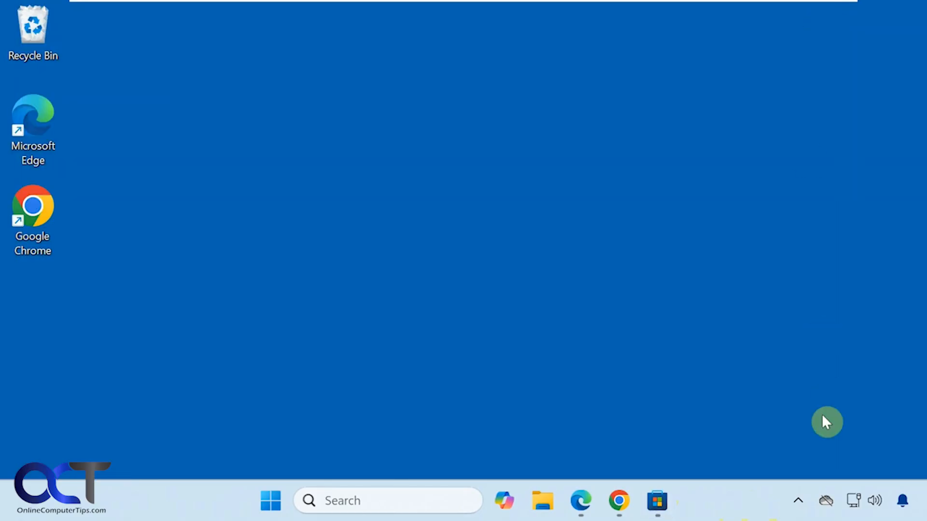
click(798, 501)
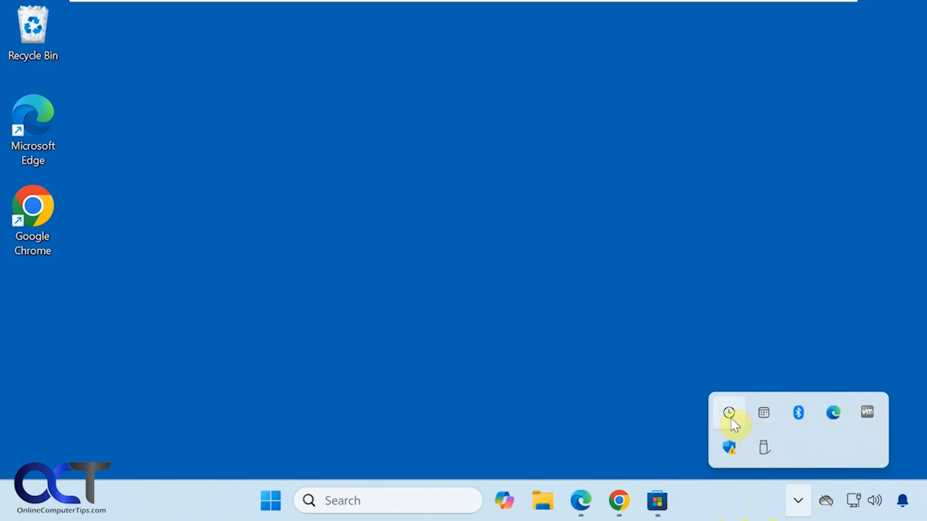
click(730, 412)
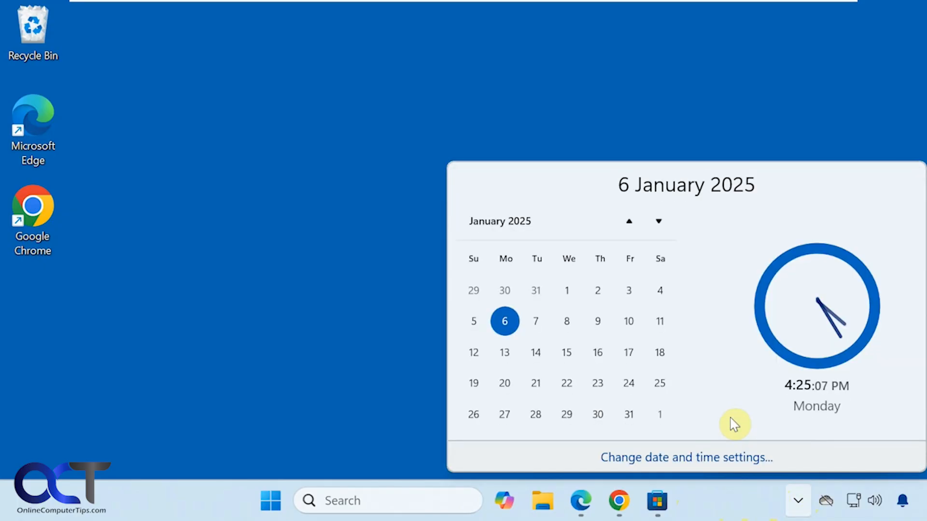
mouse_move(693, 329)
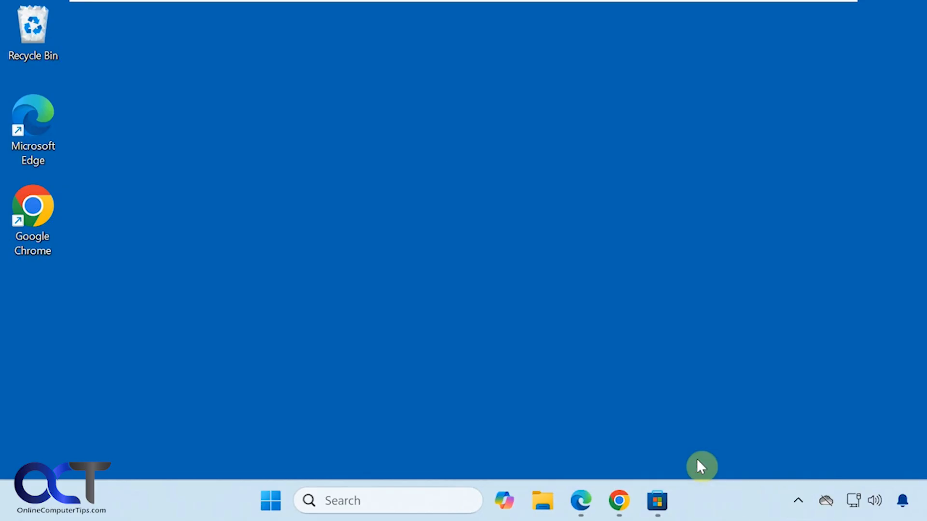
mouse_move(816, 353)
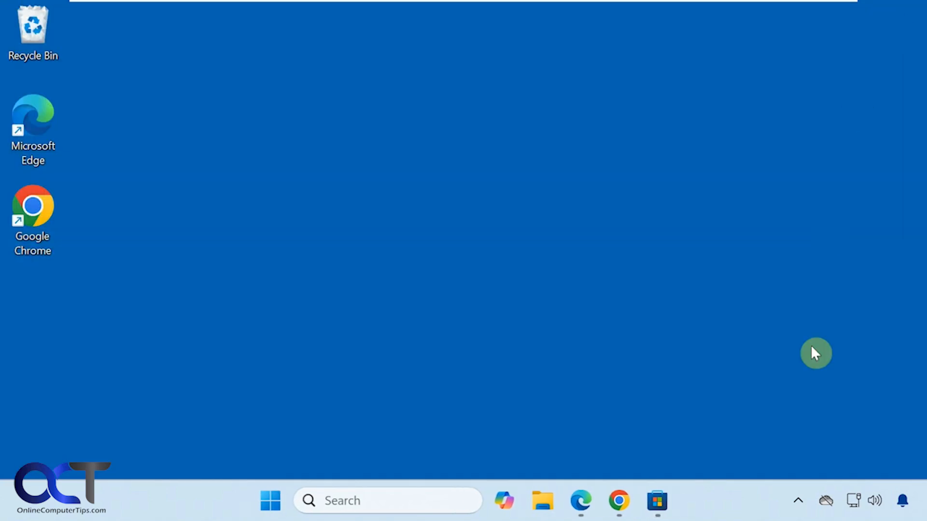
click(798, 501)
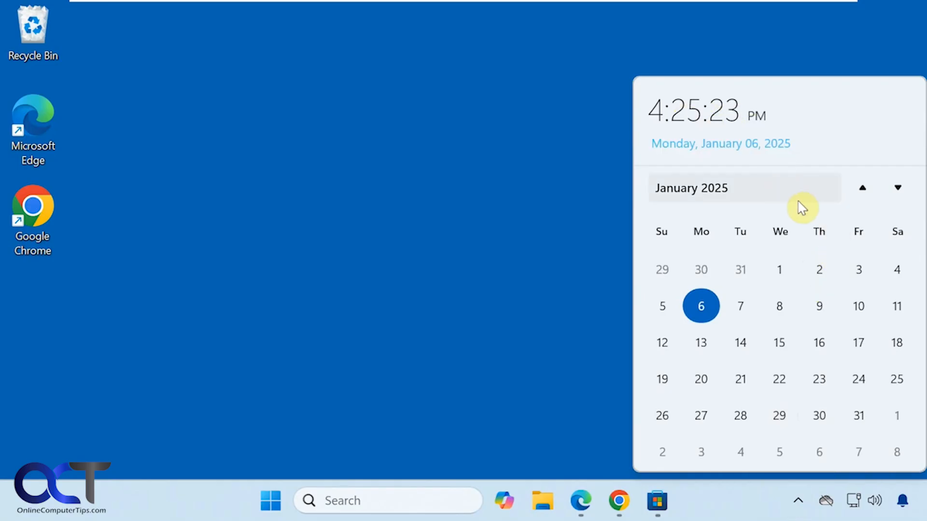
mouse_move(801, 226)
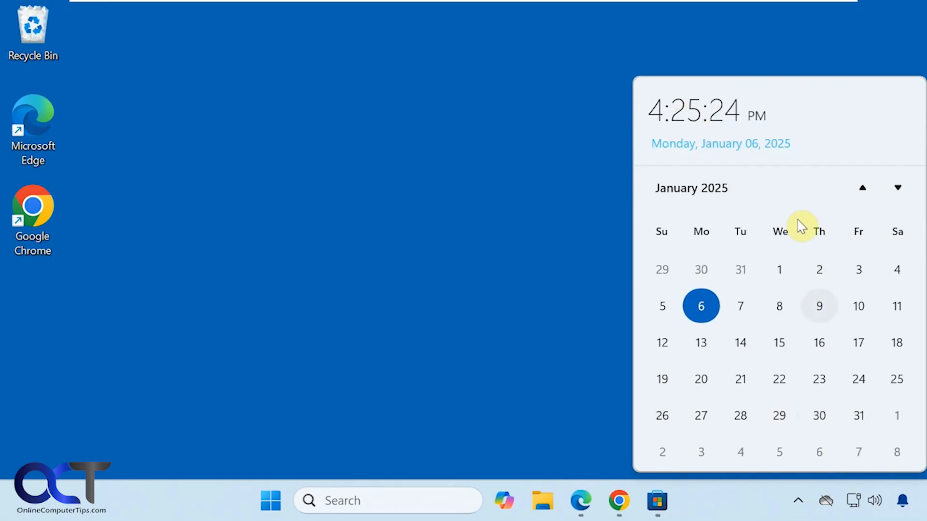
click(747, 509)
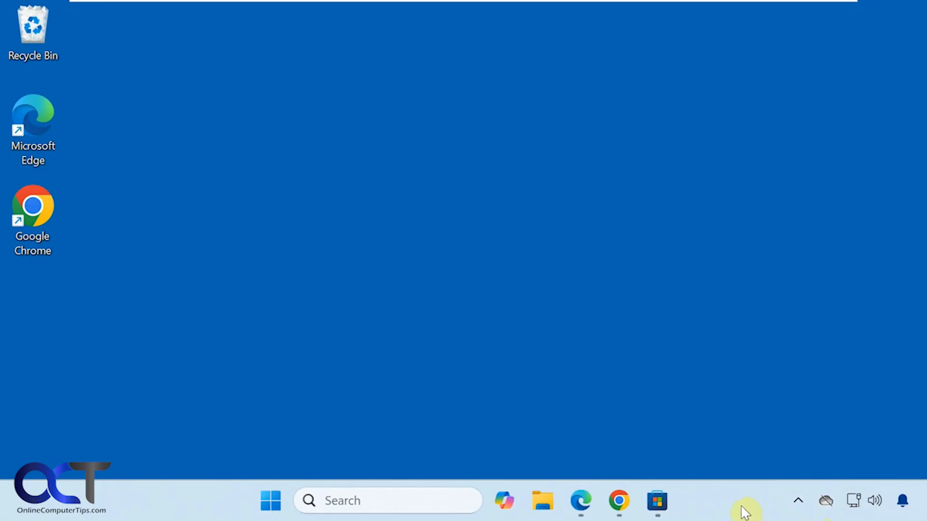
mouse_move(736, 514)
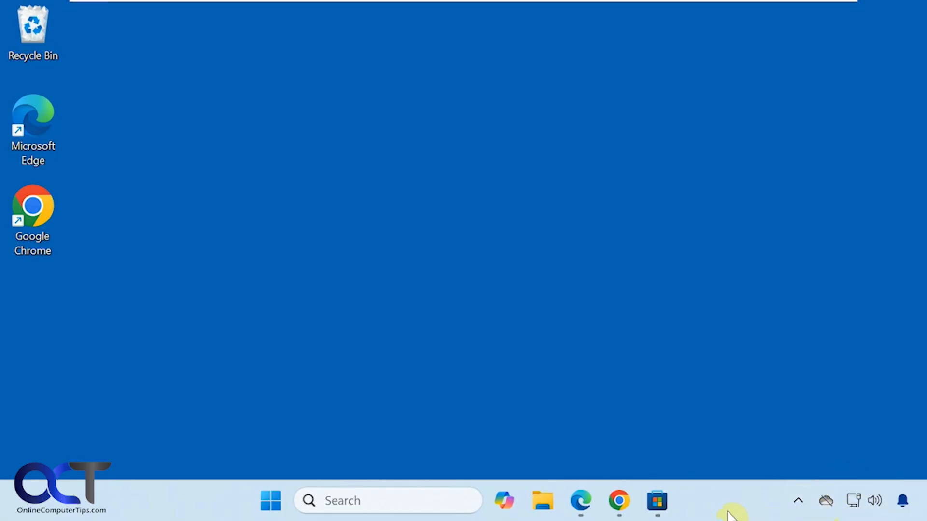
From the Fluent Flyouts tray icon, reach its settings and view the Classic Clock then Calendar flyout pages.
click(798, 500)
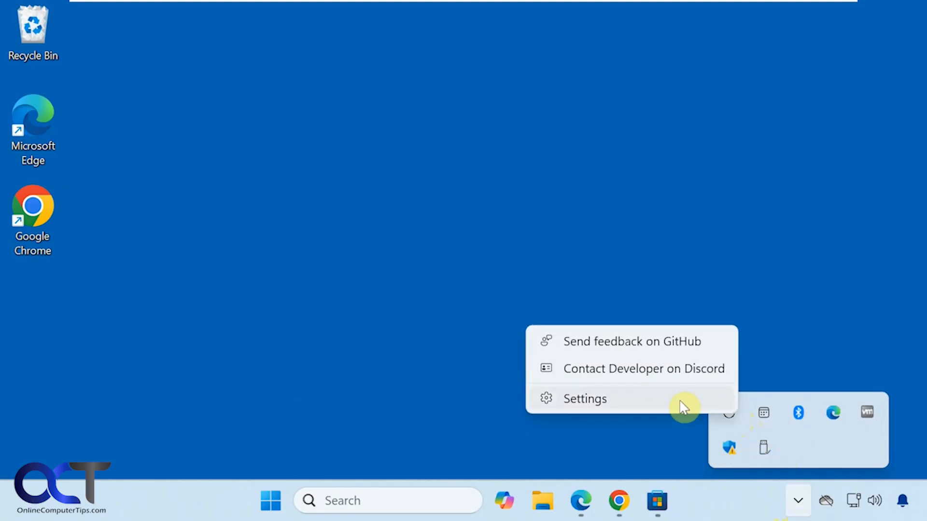
click(584, 398)
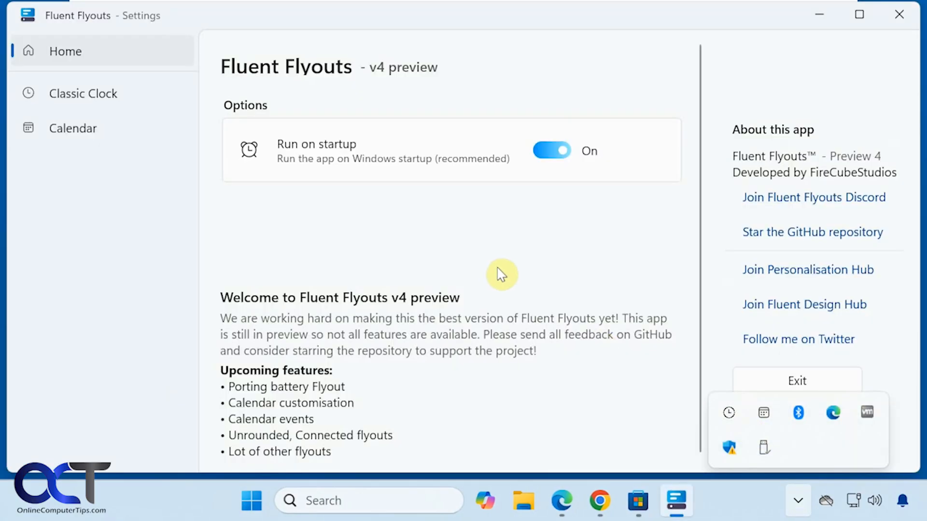
click(83, 93)
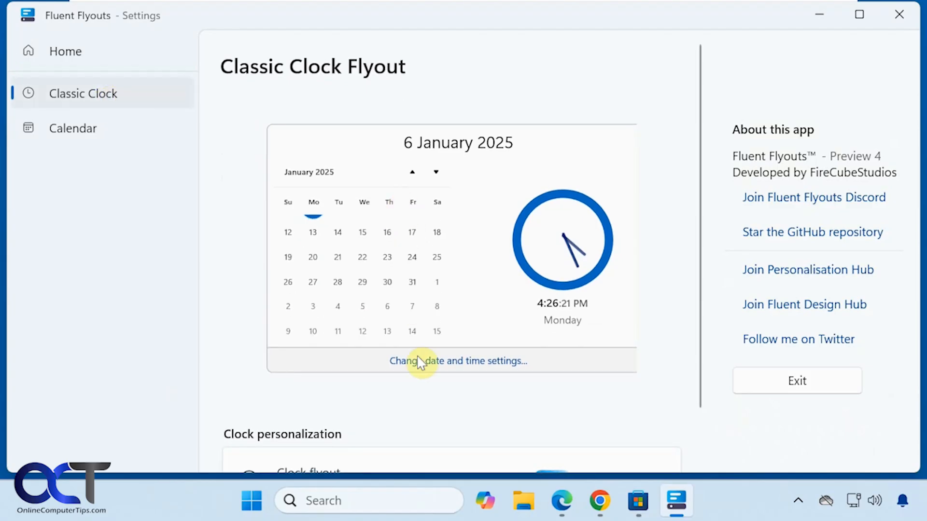
click(73, 127)
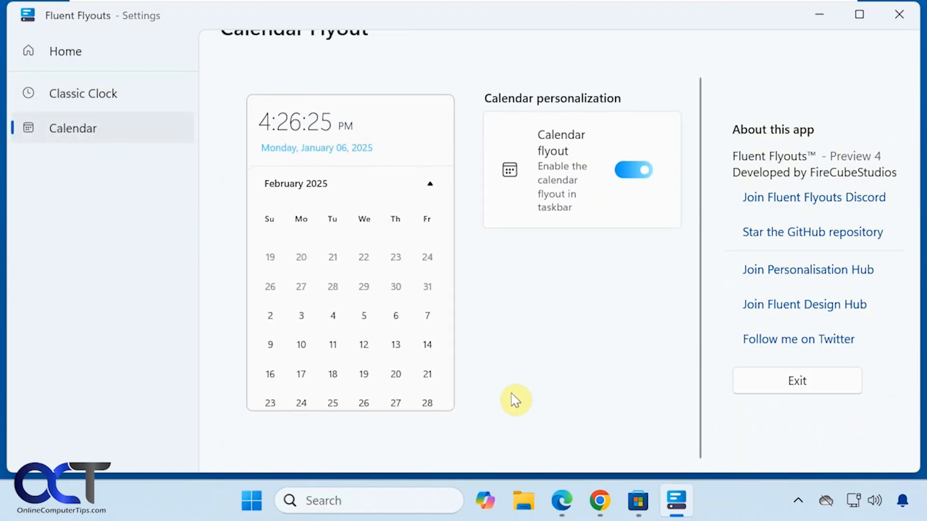
mouse_move(580, 366)
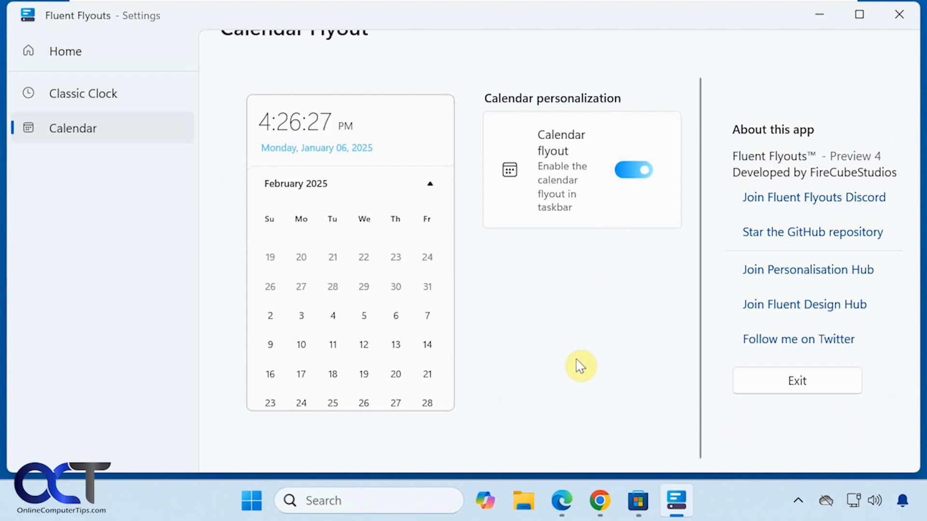
mouse_move(110, 92)
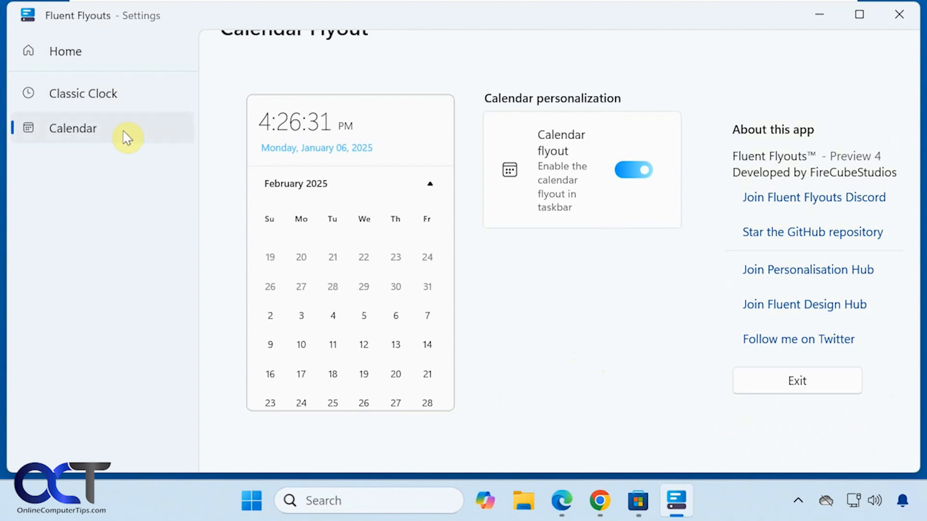
mouse_move(137, 196)
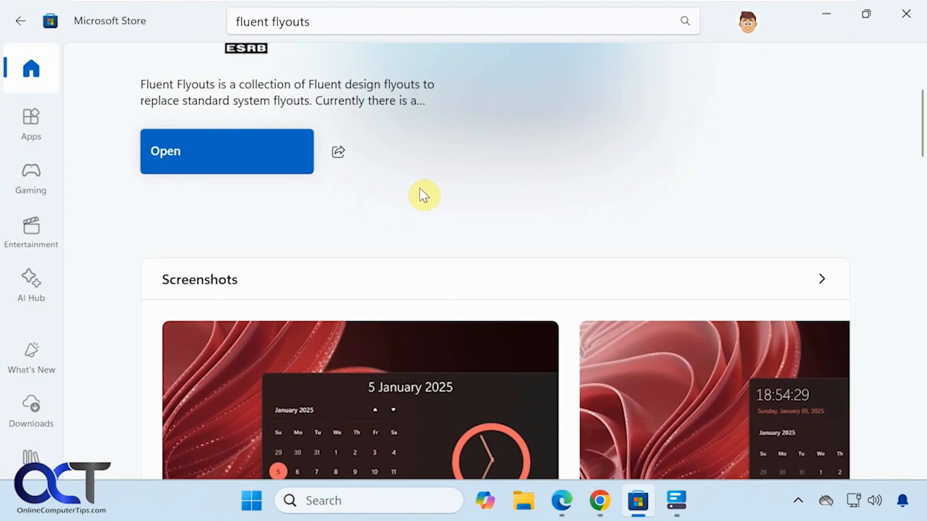
mouse_move(549, 195)
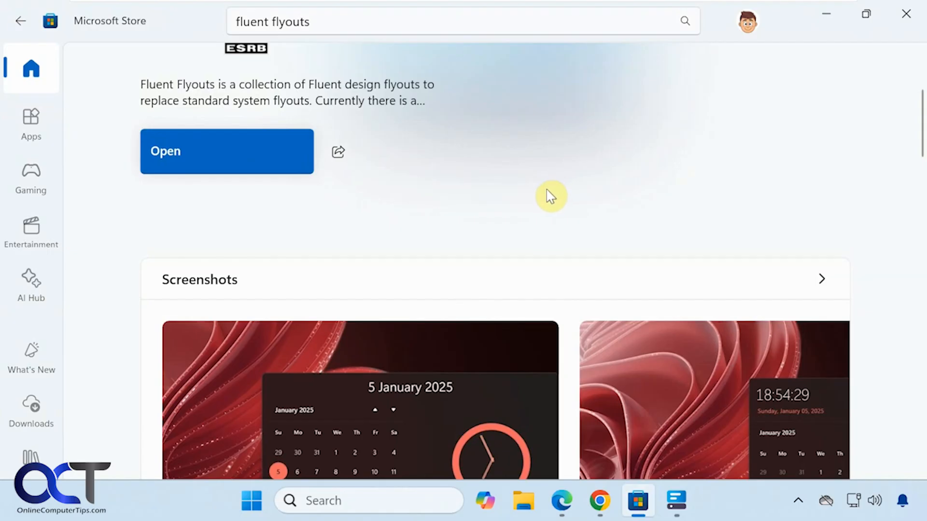